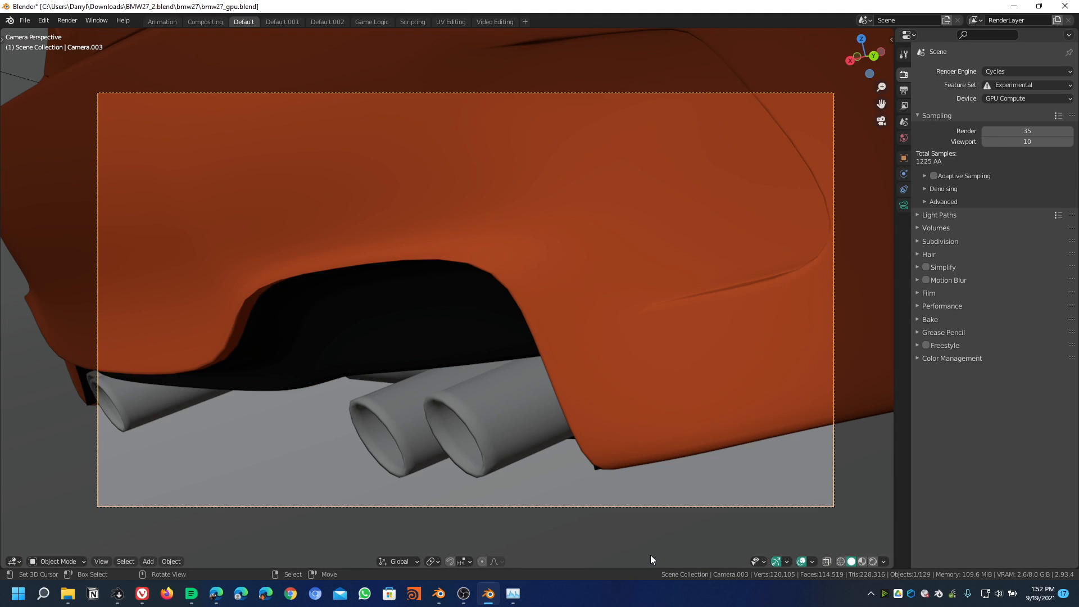
mouse_move(367, 464)
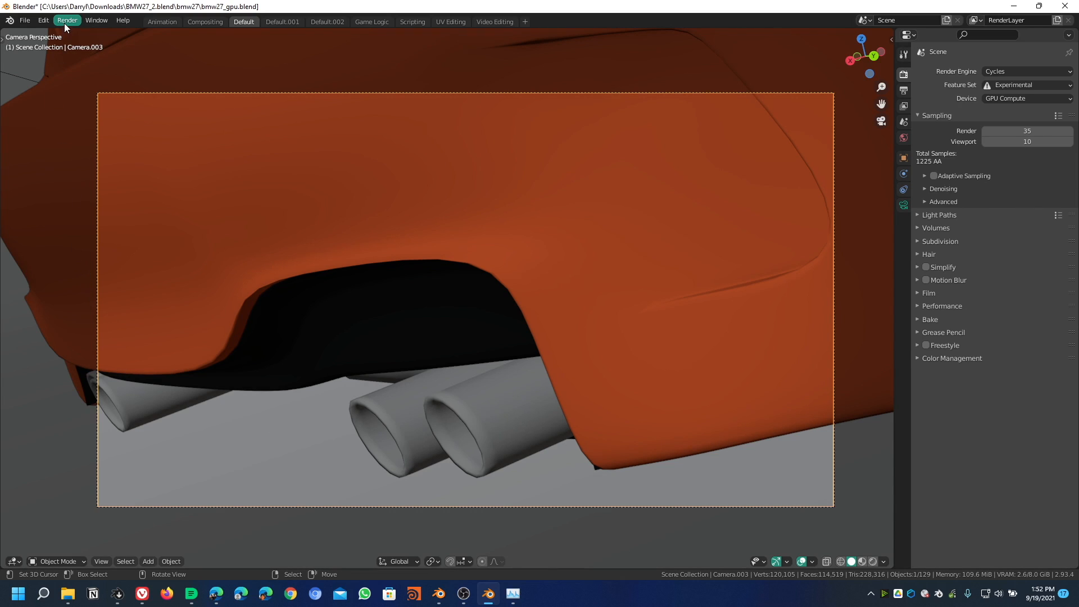
- Enable the Ryzen 9 CPU alongside the RTX 2070 under OptiX in Preferences > System, then save preferences
left_click(66, 21)
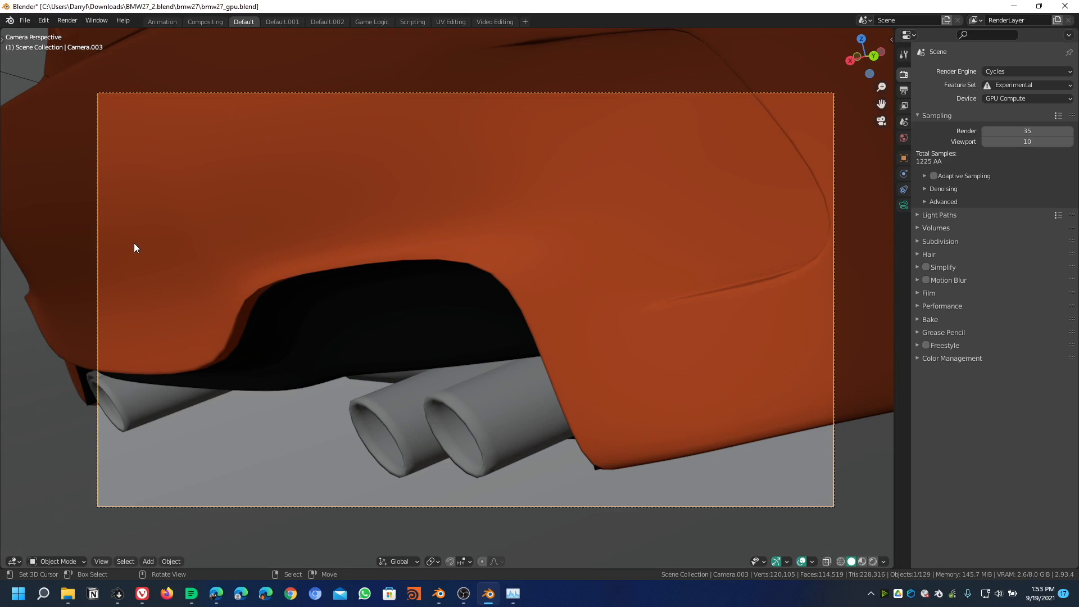
mouse_move(42, 21)
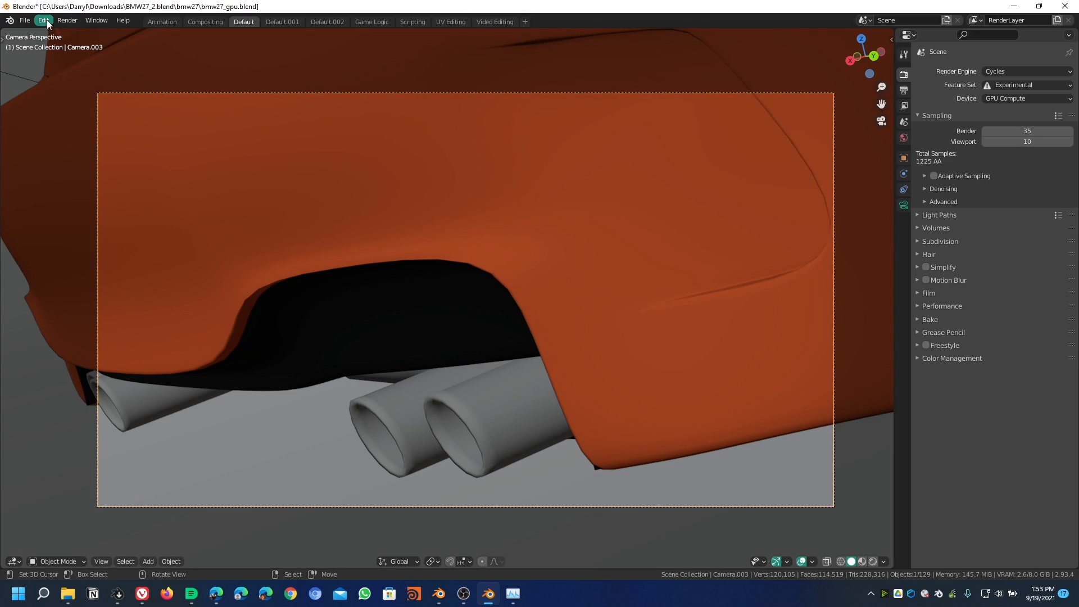
left_click(43, 21)
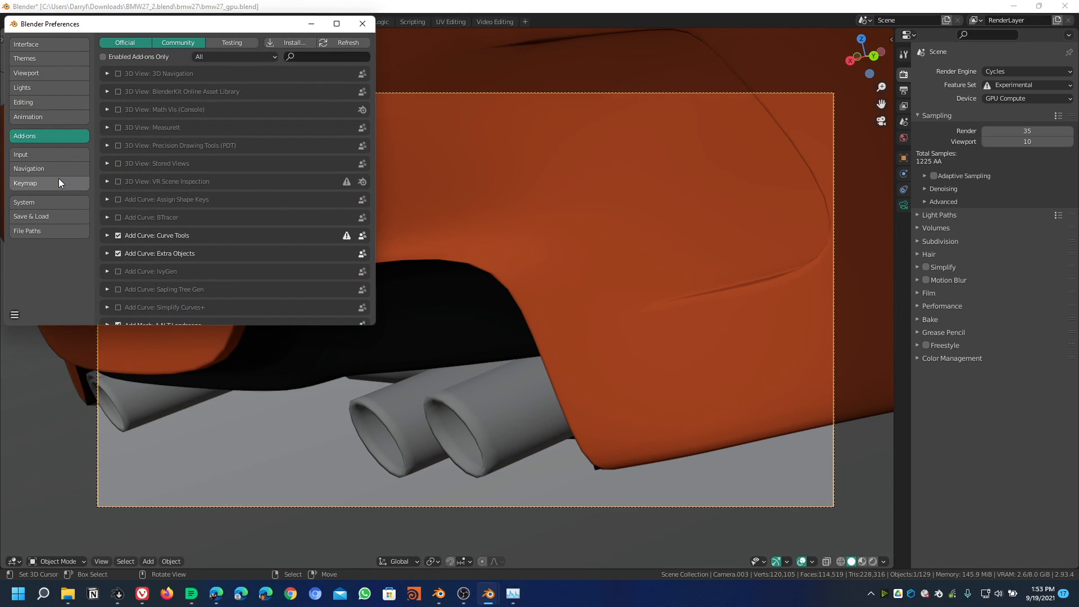
left_click(24, 202)
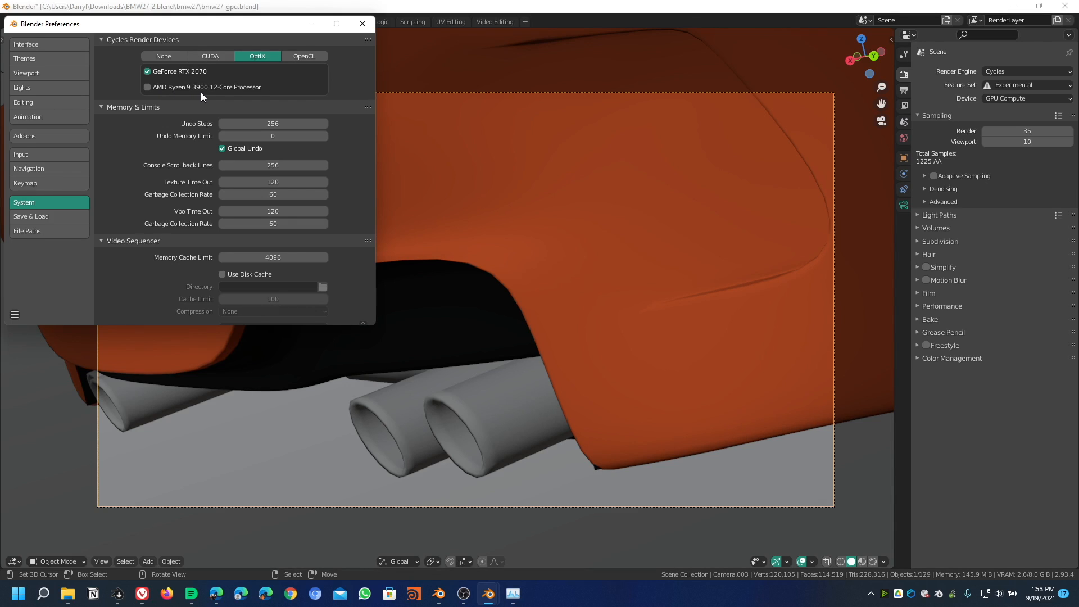
left_click(146, 87)
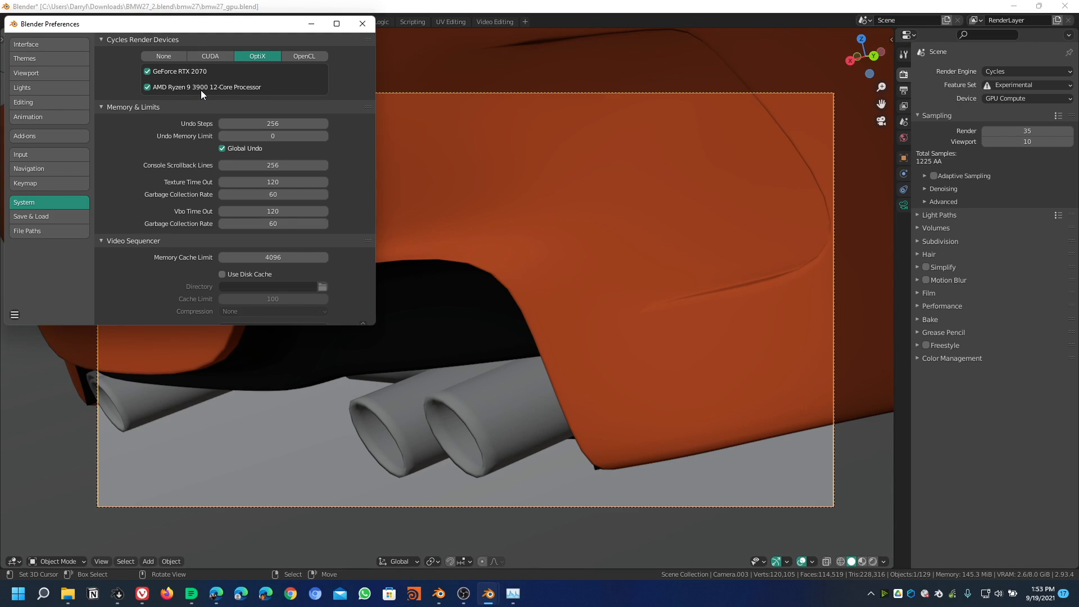
mouse_move(201, 93)
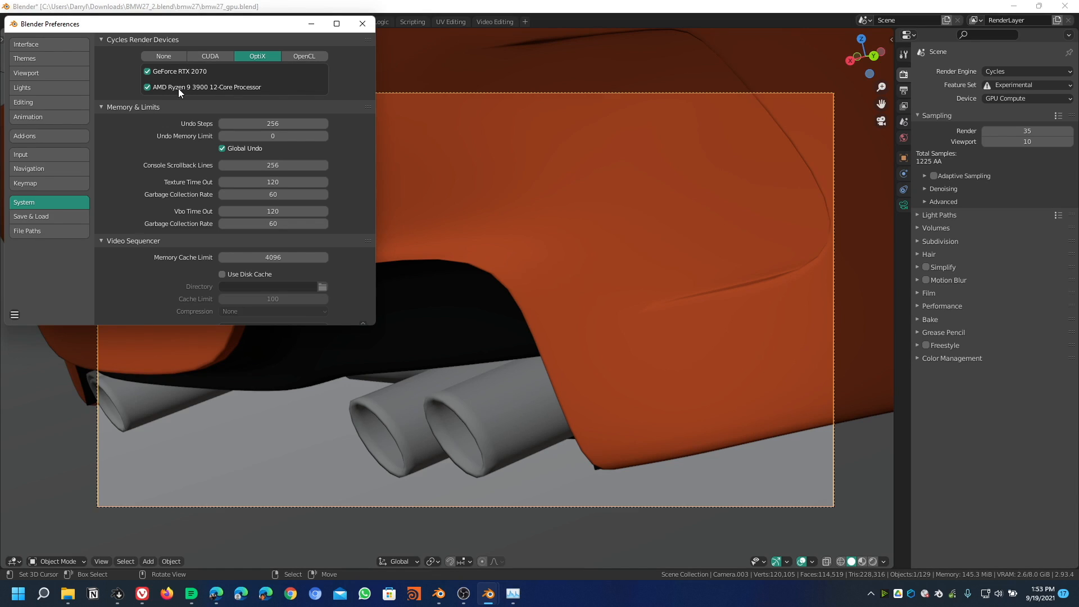
left_click(13, 315)
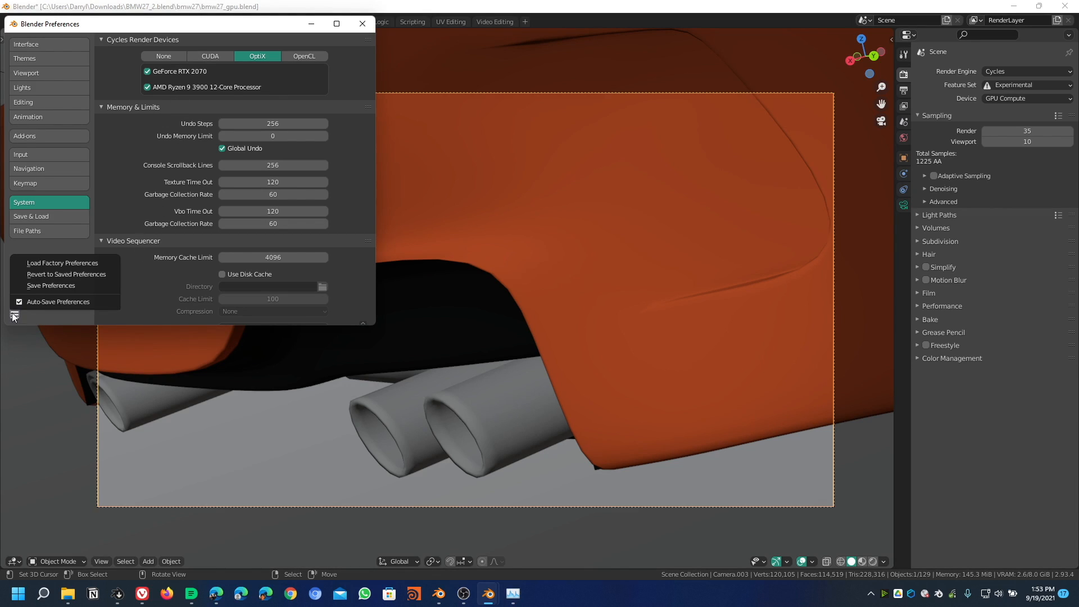
mouse_move(50, 286)
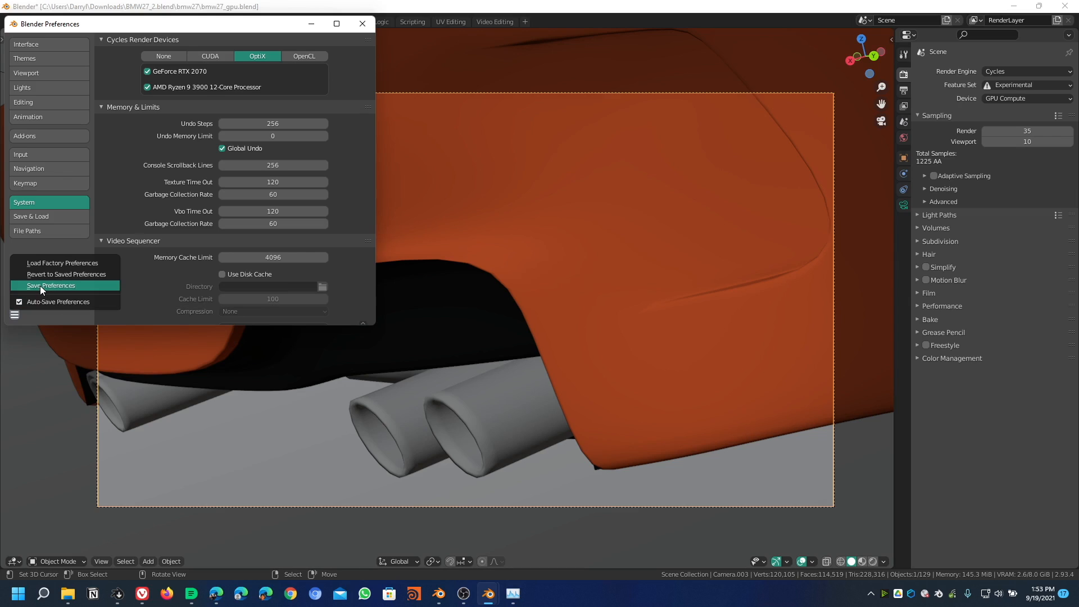
mouse_move(50, 284)
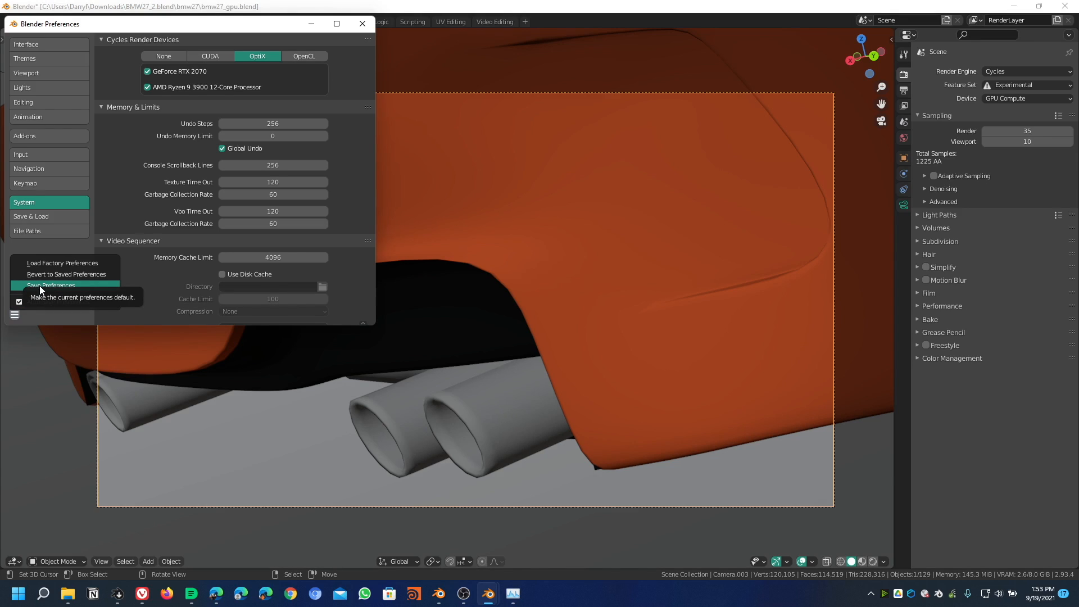
mouse_move(362, 23)
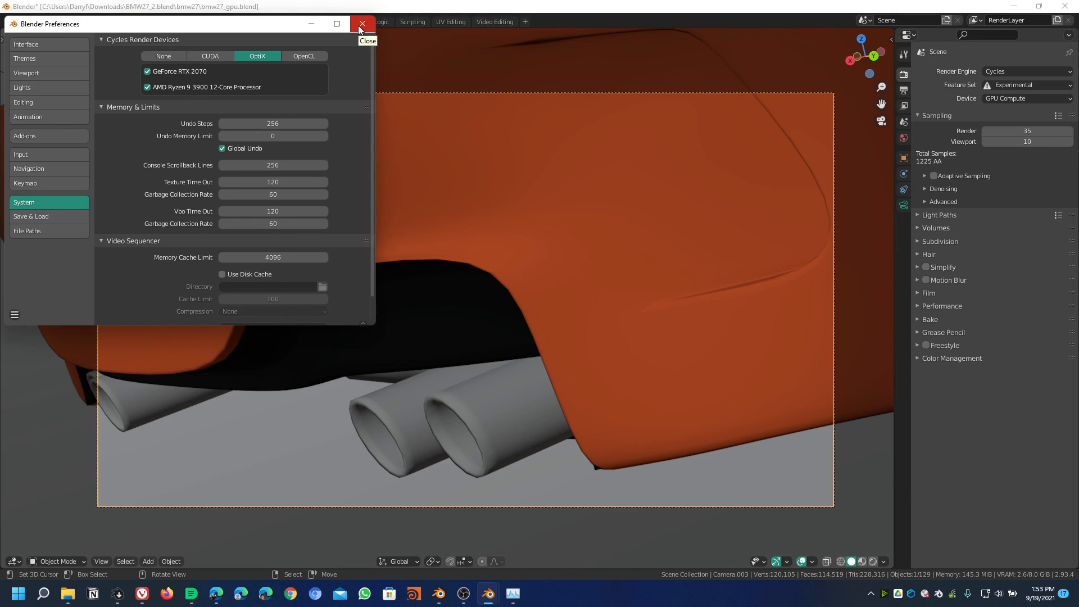
- Set render tiles to 64 × 64 px and start rendering the image (135 tiles)
left_click(362, 24)
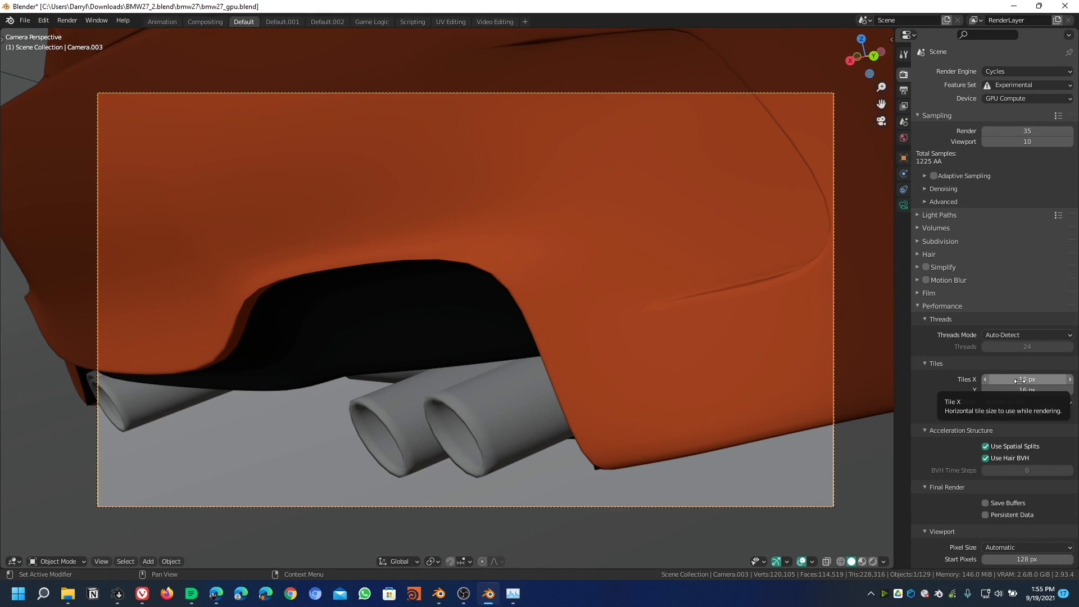
left_click(1027, 379)
type("64")
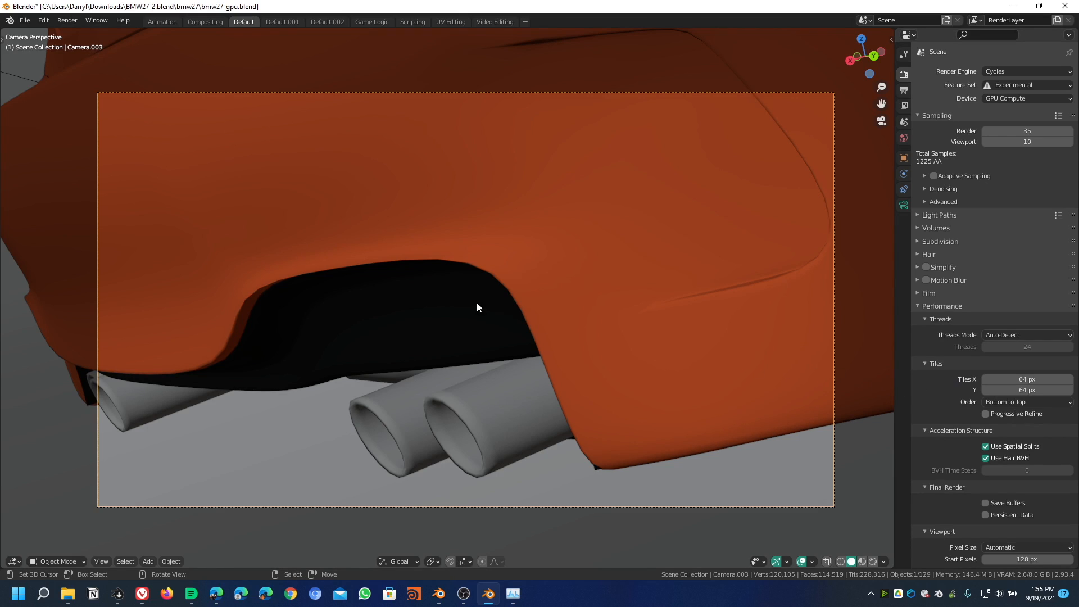
left_click(66, 20)
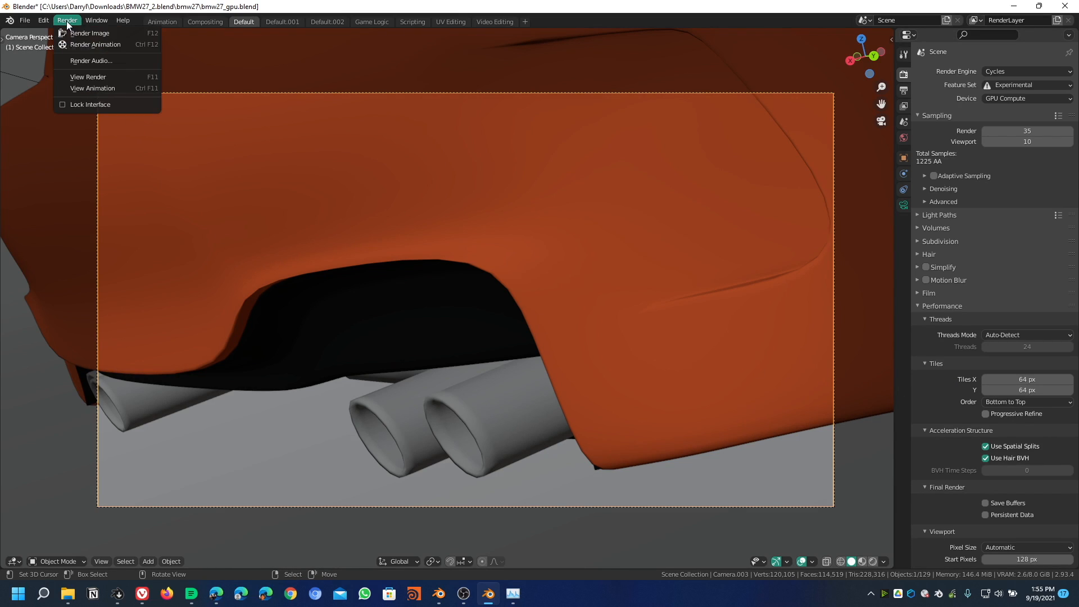
left_click(90, 33)
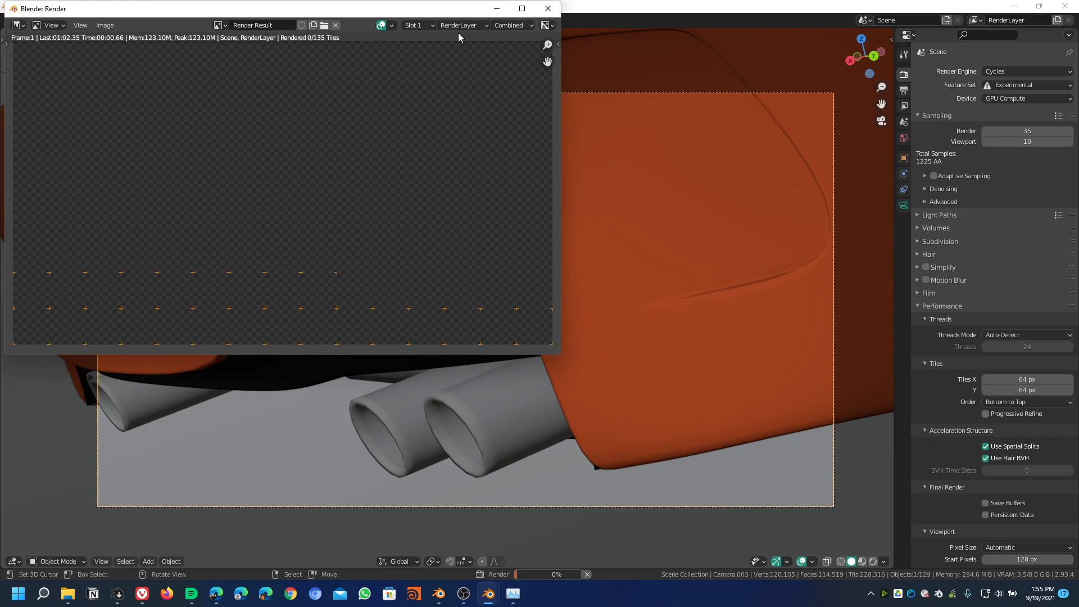